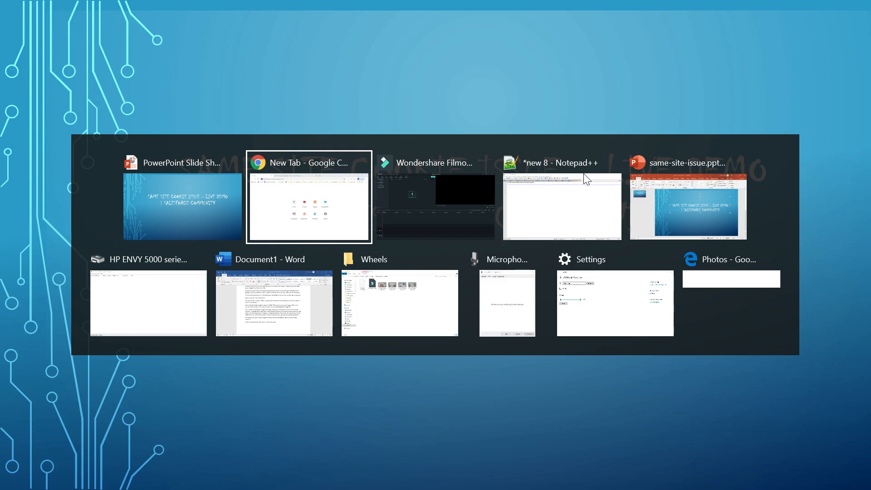
# - Log in at login.salesforce.com as user 'albin' to reach the Setup home page
pyautogui.click(308, 198)
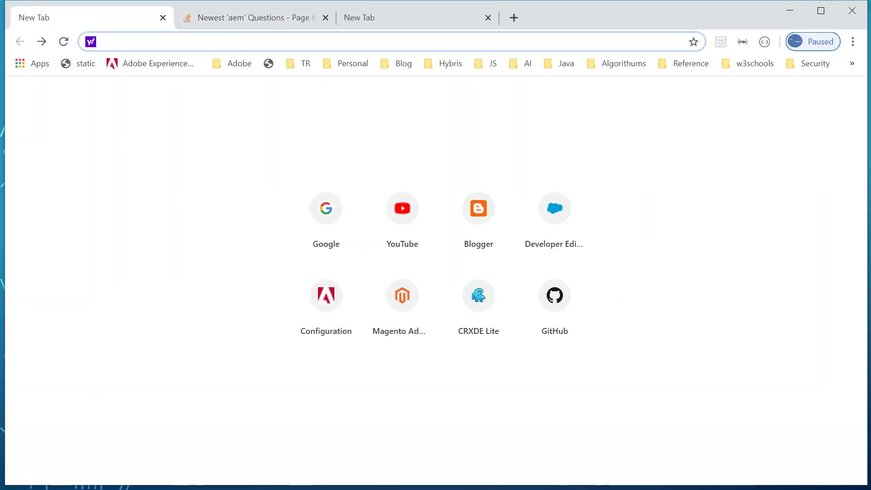
pyautogui.write('login.salesforce.com')
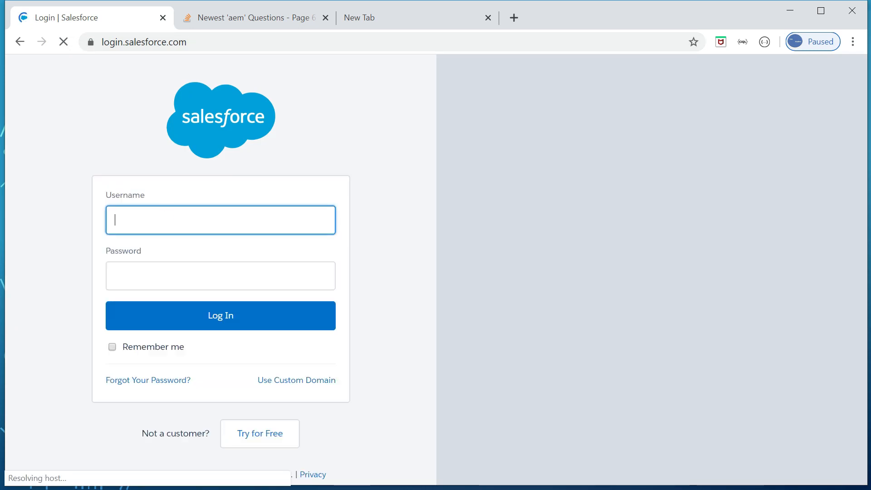
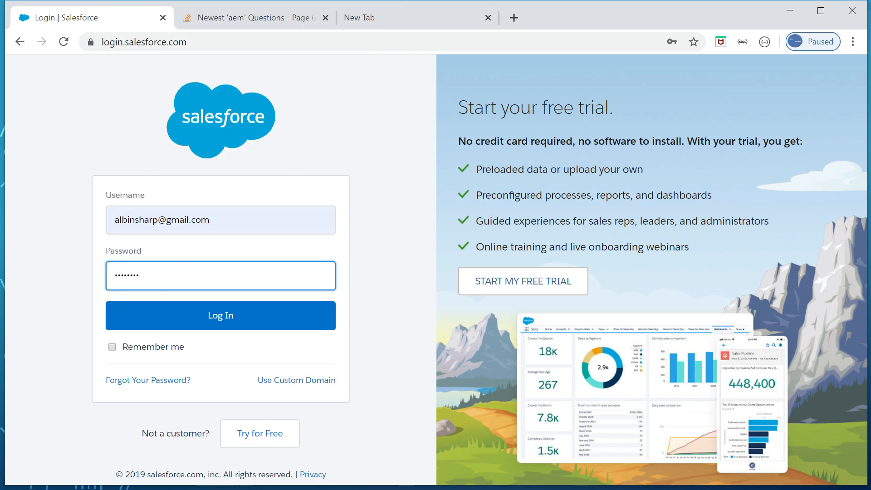
pyautogui.click(220, 316)
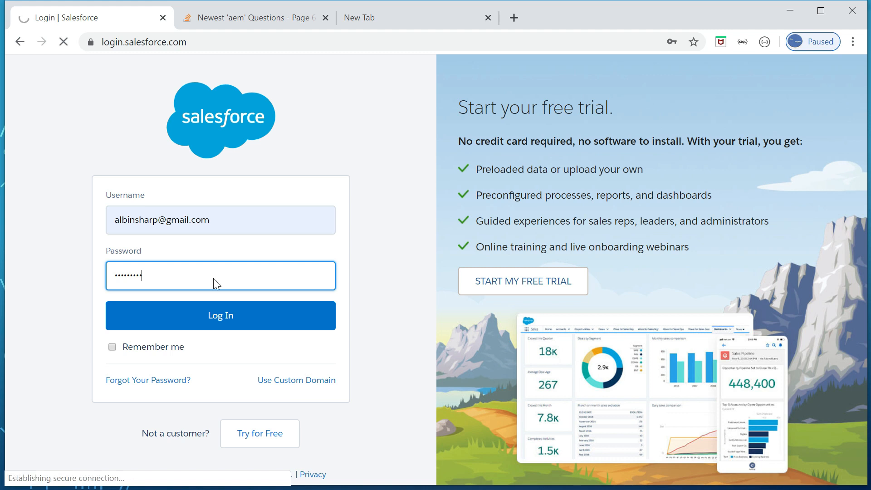
pyautogui.click(221, 316)
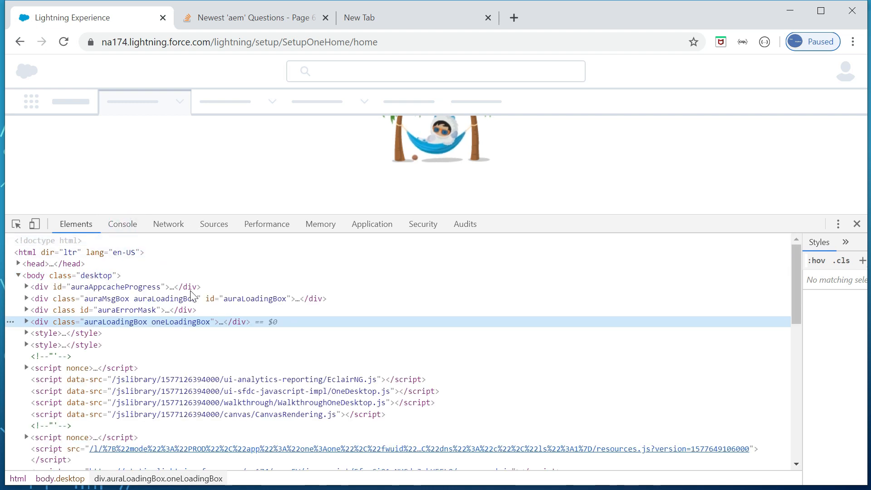
# - Search Setup Quick Find for 'comm' and scroll to Communities > All Communities
pyautogui.click(122, 223)
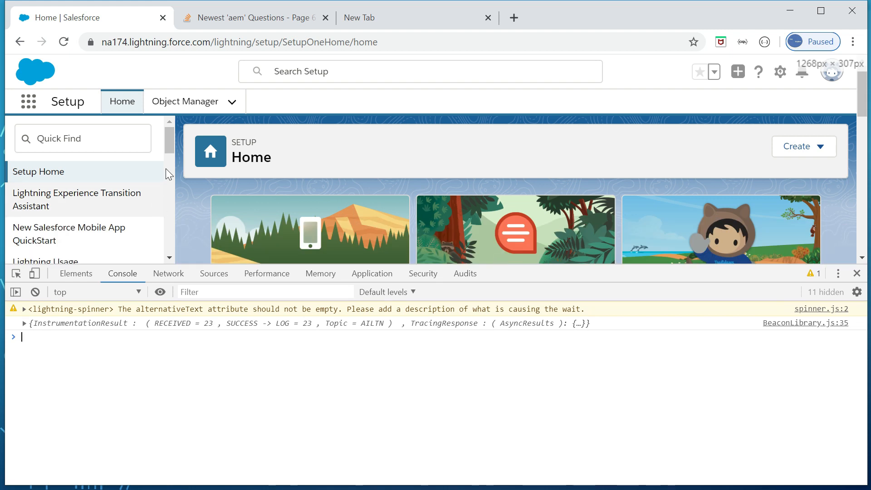
pyautogui.scroll(-3)
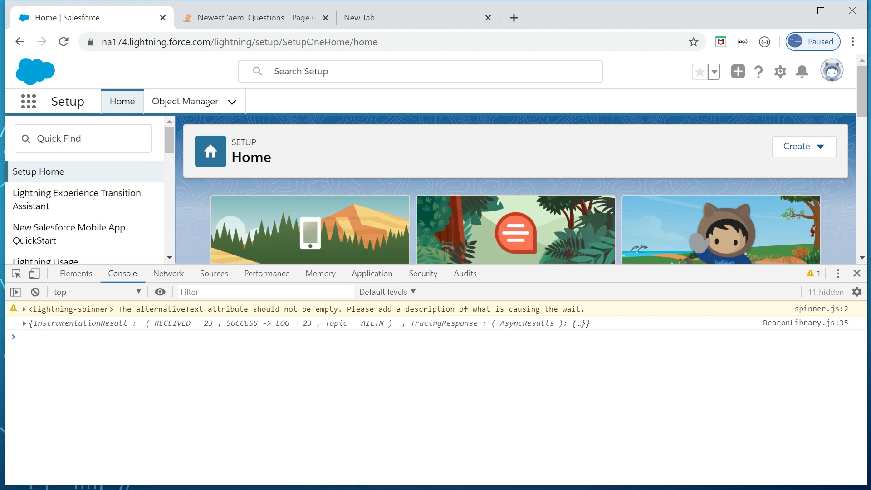
pyautogui.write('c')
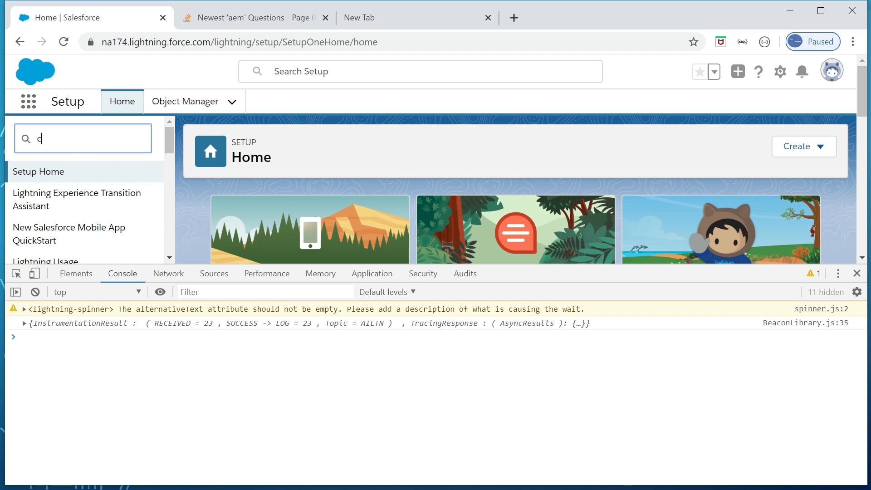
pyautogui.write('omm')
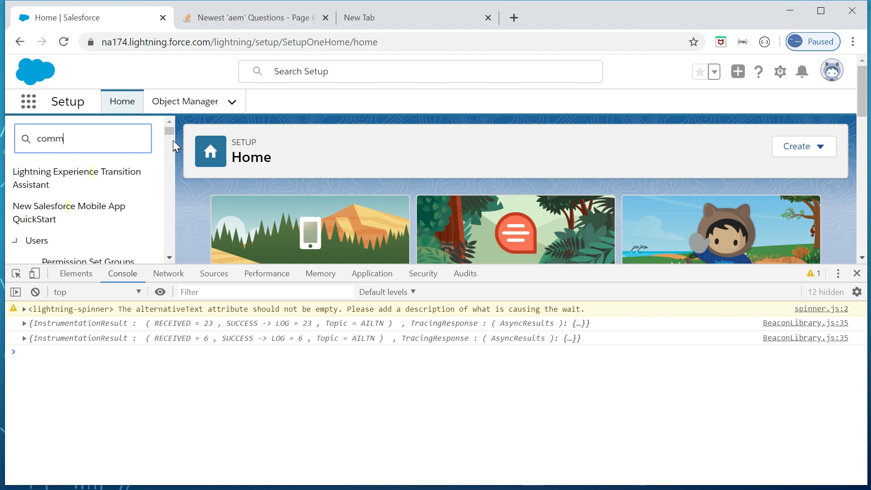
pyautogui.scroll(-3)
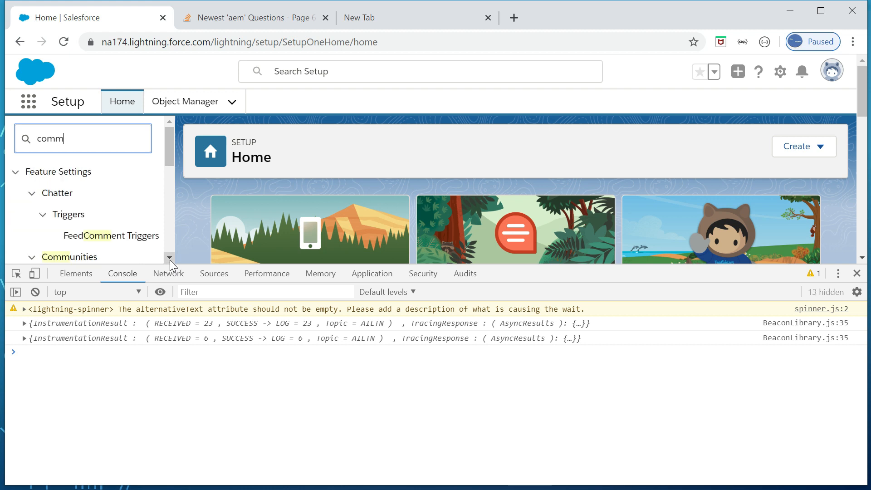
pyautogui.scroll(-3)
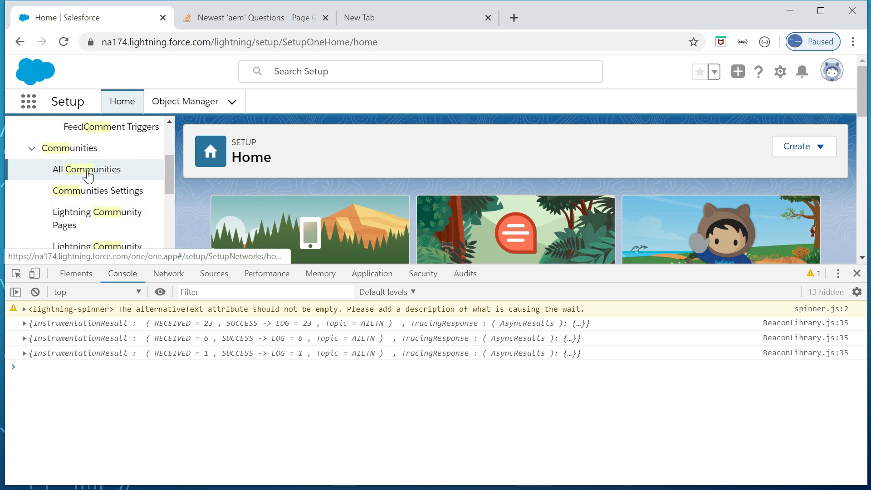
# - Open All Communities, signing in again as 'albin' when prompted, to list demo, test and test1
pyautogui.click(87, 169)
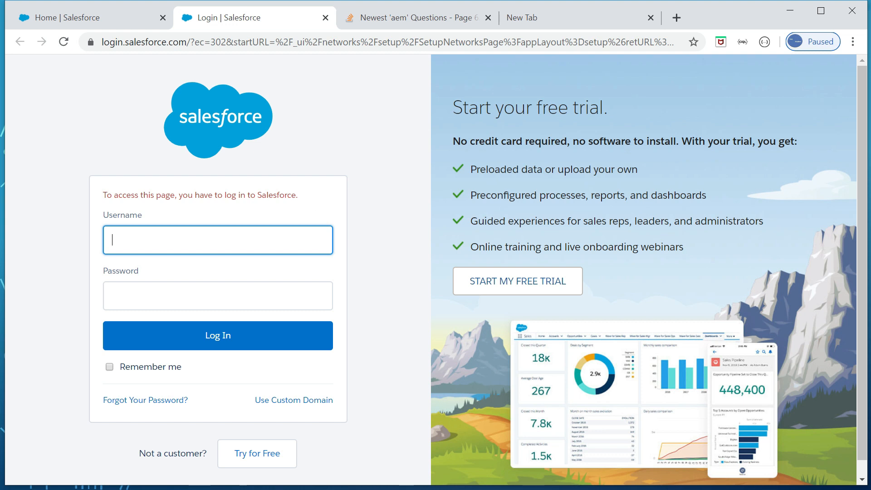
pyautogui.click(218, 240)
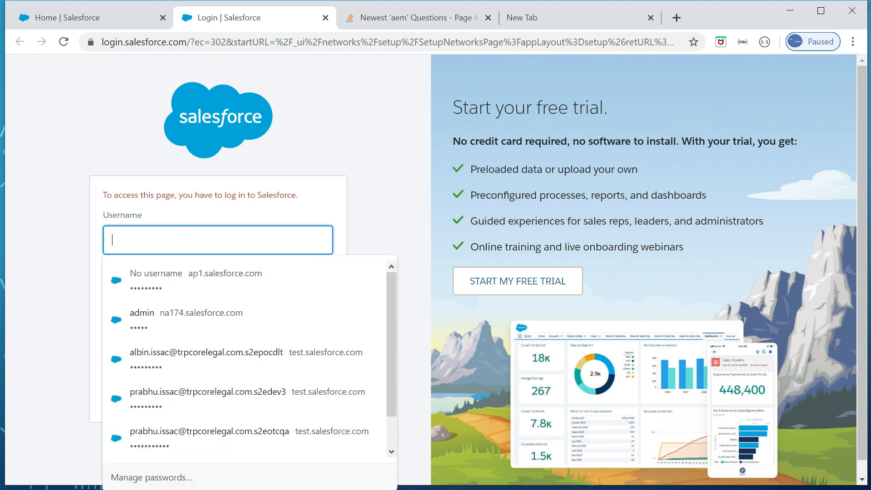
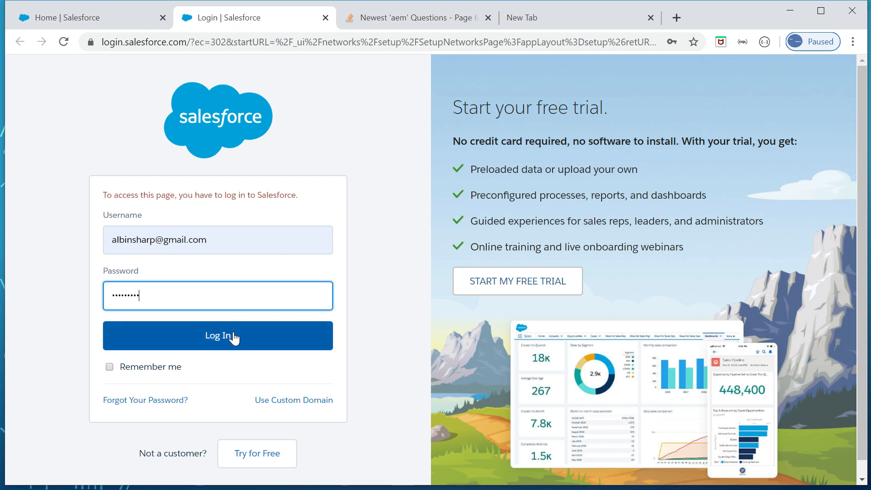
pyautogui.click(218, 336)
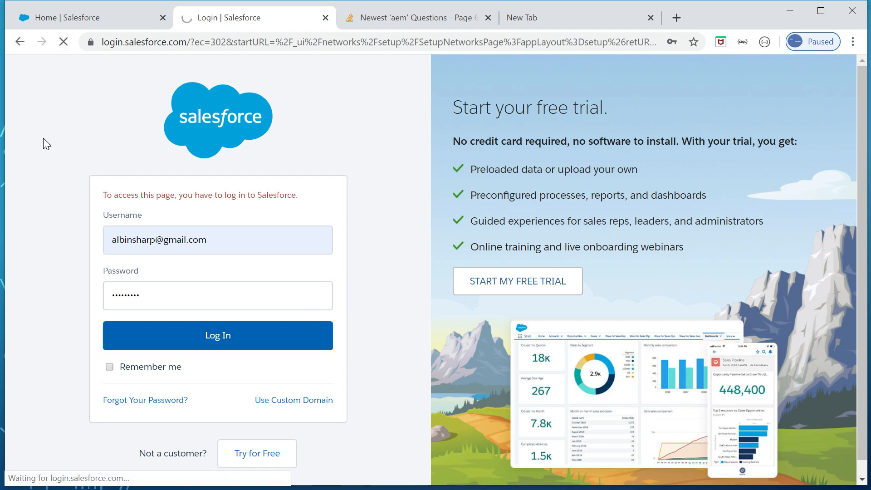
pyautogui.click(218, 336)
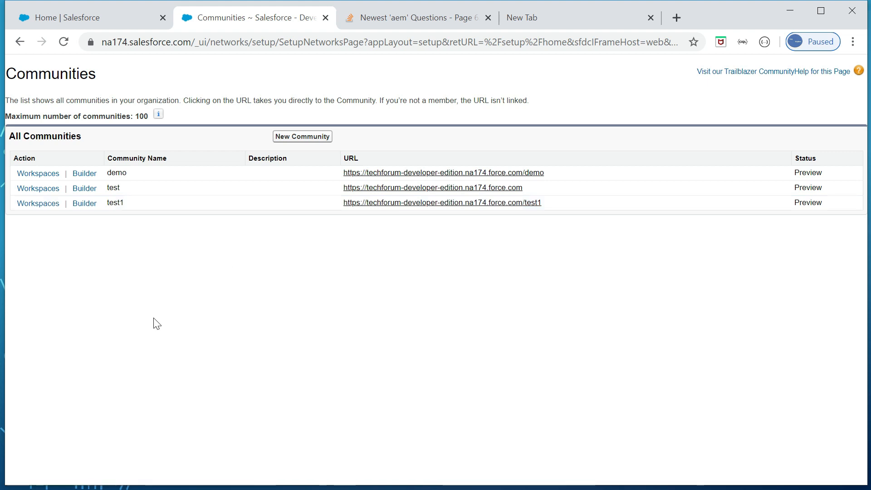
pyautogui.moveTo(131, 362)
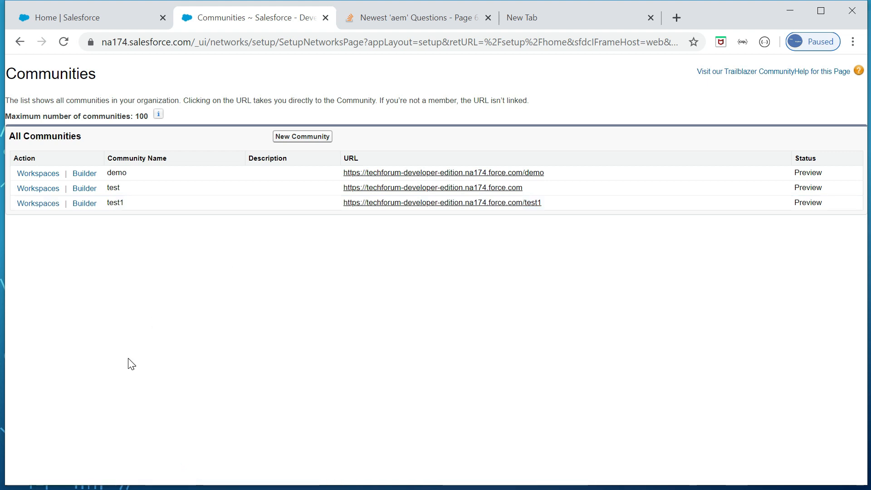
# - Clear the DevTools console warnings, then launch Community Builder for test1
pyautogui.press('F12')
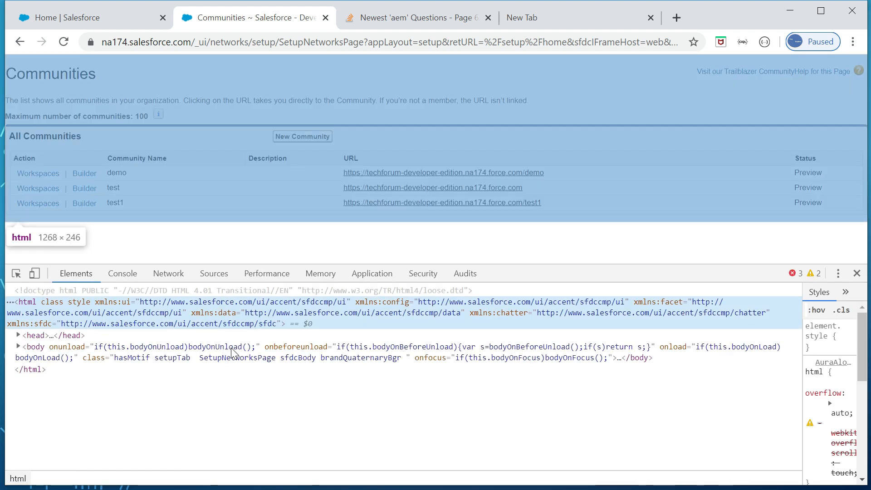
pyautogui.click(122, 273)
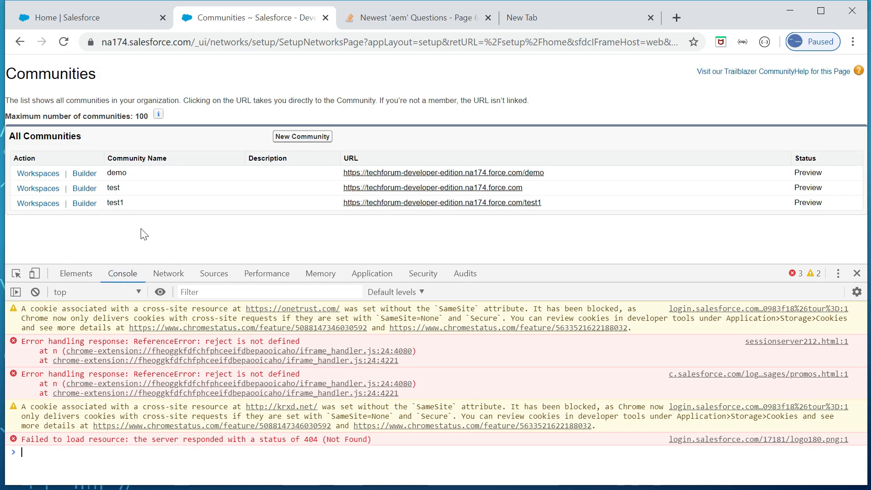
pyautogui.click(34, 292)
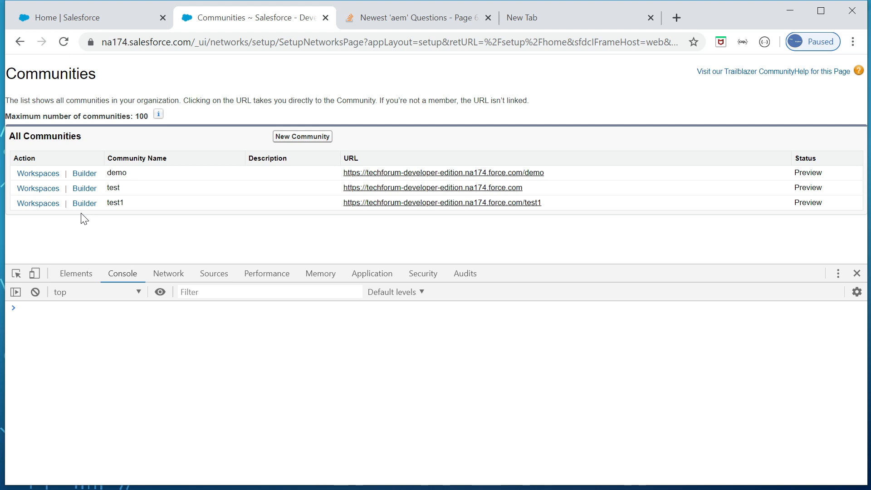
pyautogui.moveTo(85, 206)
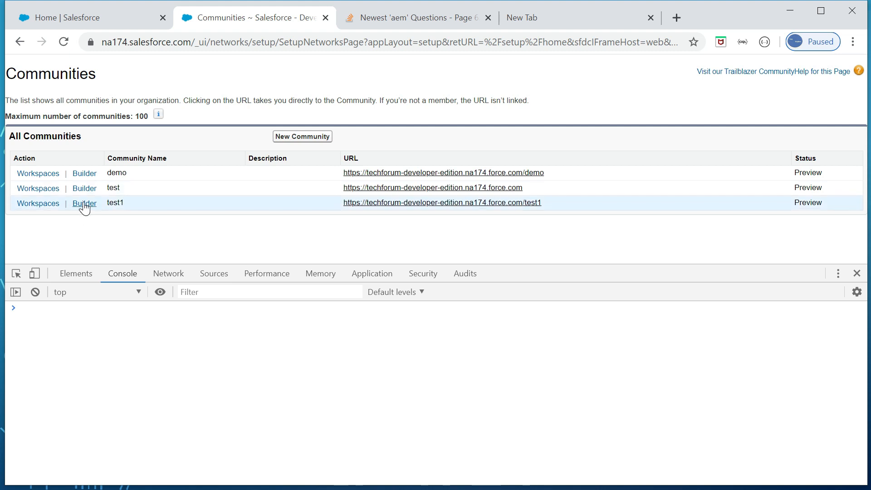
pyautogui.click(84, 203)
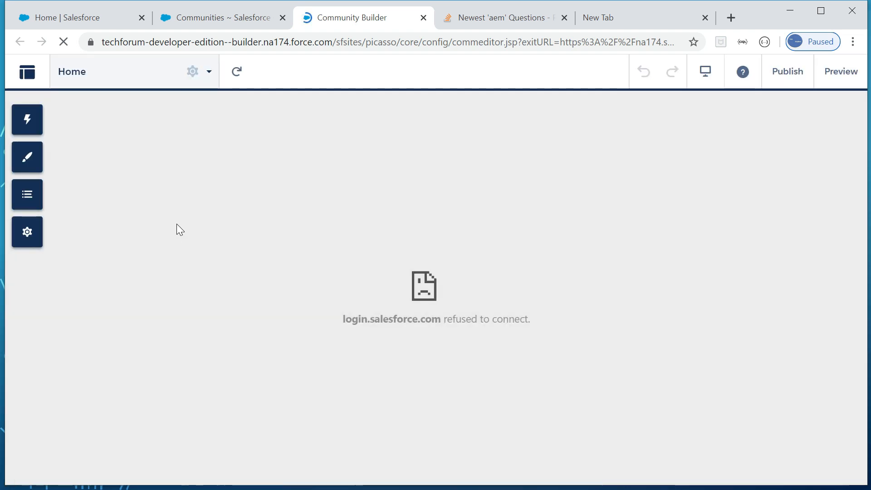
# - Inspect the broken Builder preview's console errors, then return to the Setup Home tab
pyautogui.rightClick(180, 228)
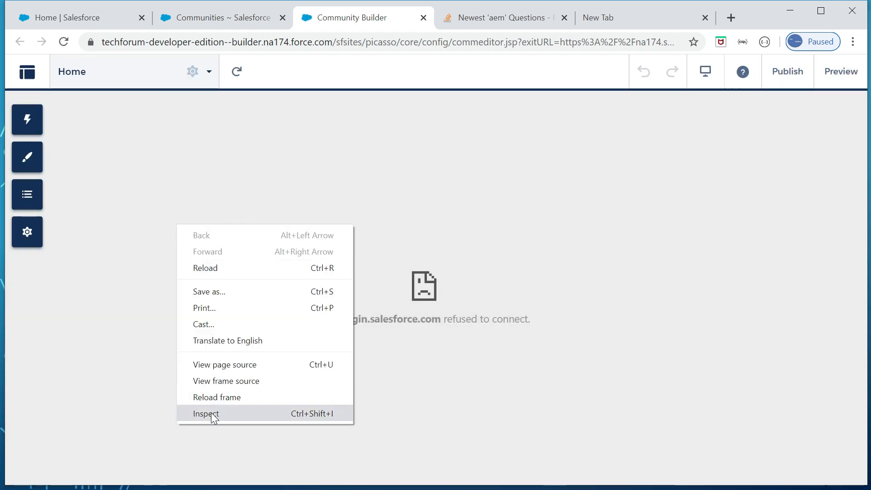
pyautogui.click(206, 413)
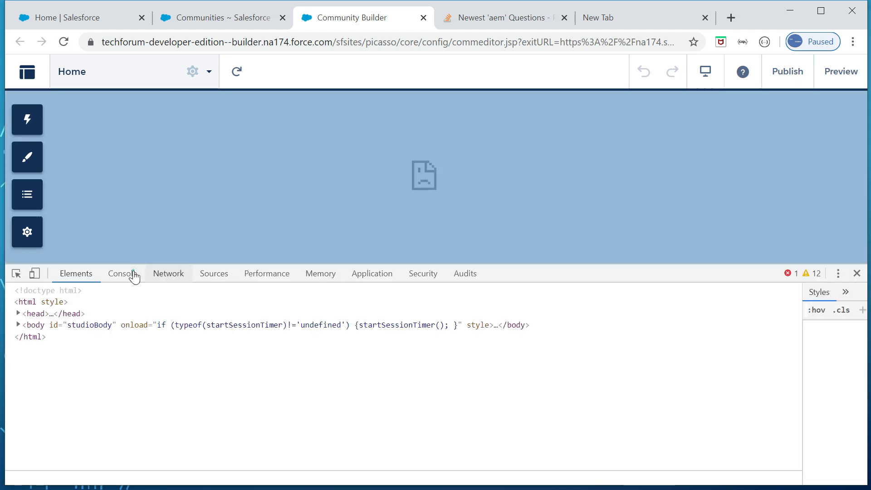
pyautogui.click(122, 273)
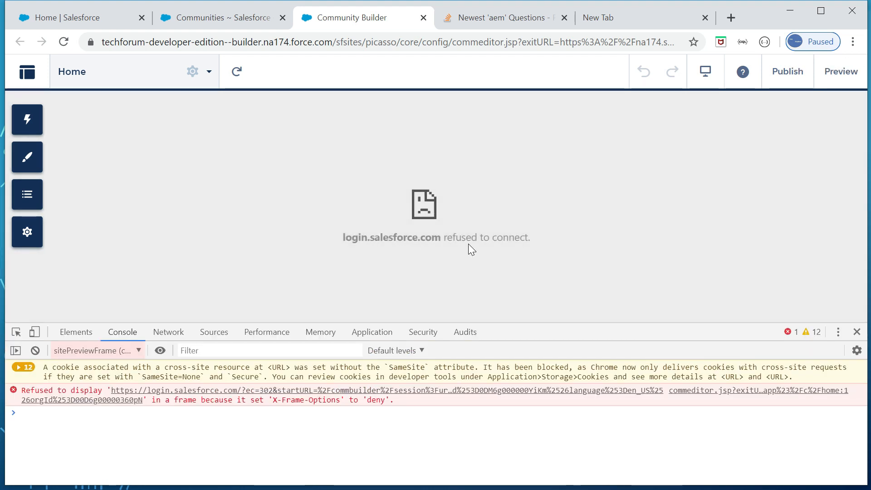
pyautogui.moveTo(541, 243)
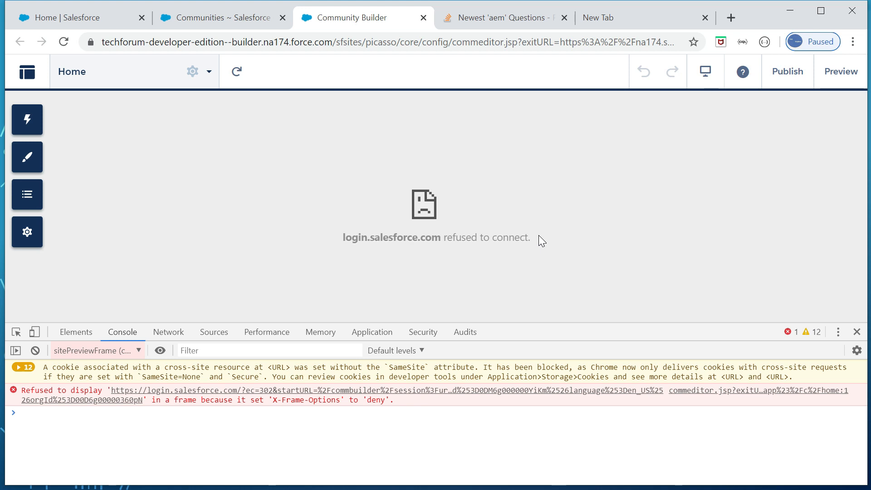
pyautogui.moveTo(439, 252)
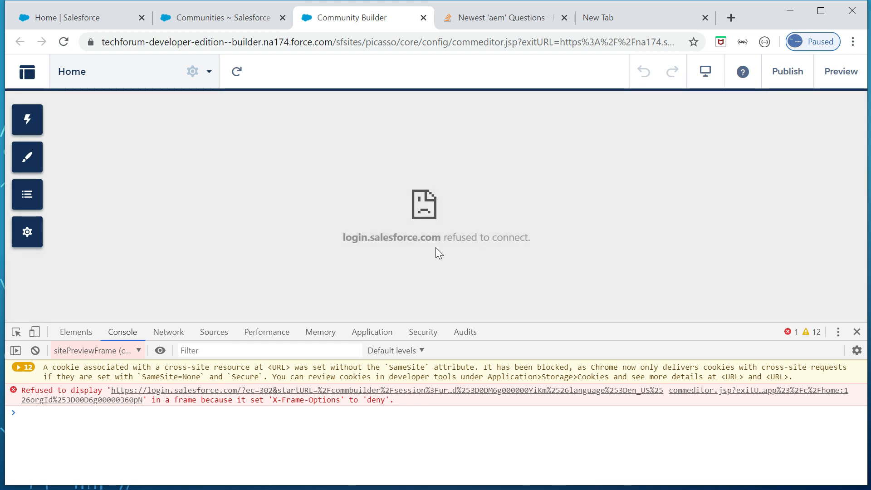
pyautogui.click(54, 17)
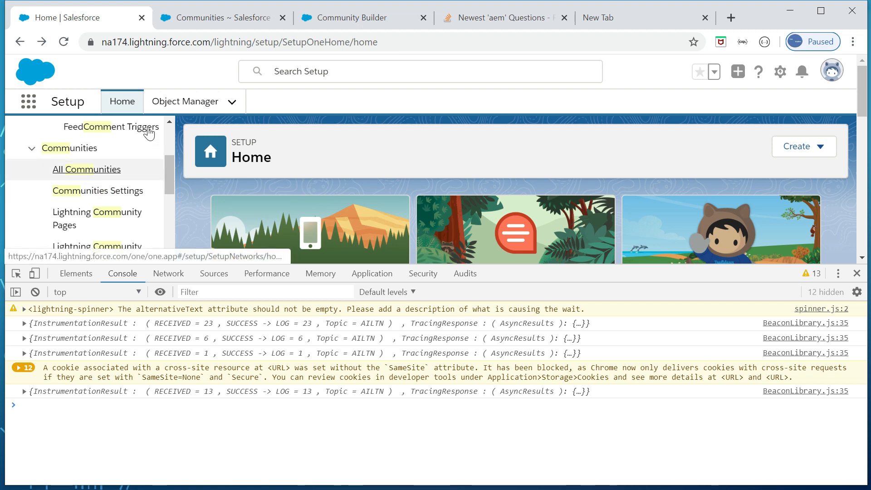
pyautogui.moveTo(339, 27)
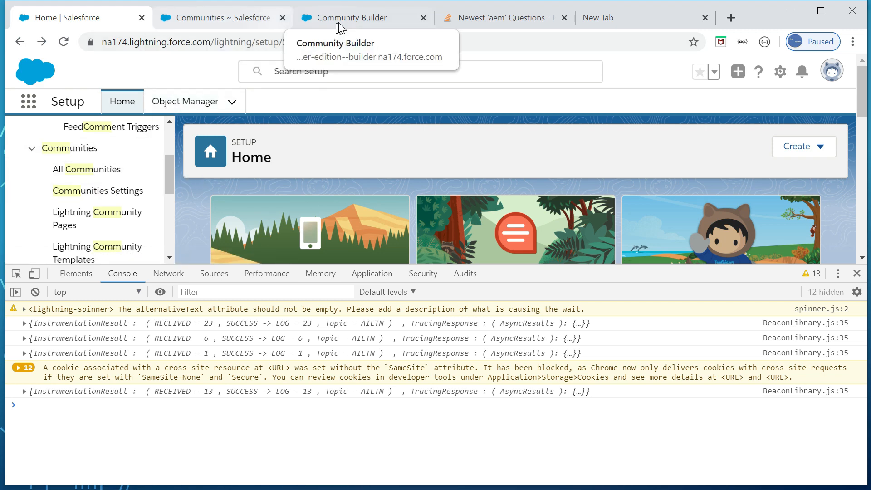
# - Switch back to the Community Builder browser tab
pyautogui.click(352, 17)
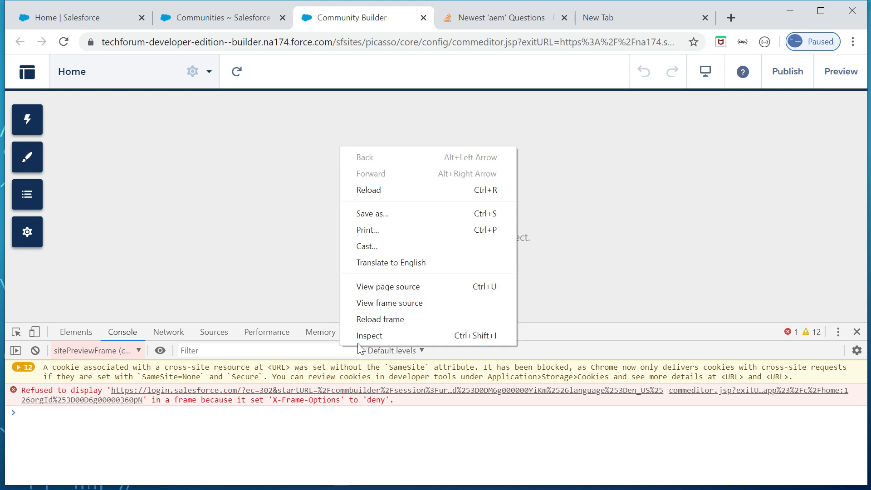
# - Inspect the failed sitePreviewFrame iframe's sub-frame-error markup in the Elements panel
pyautogui.click(369, 336)
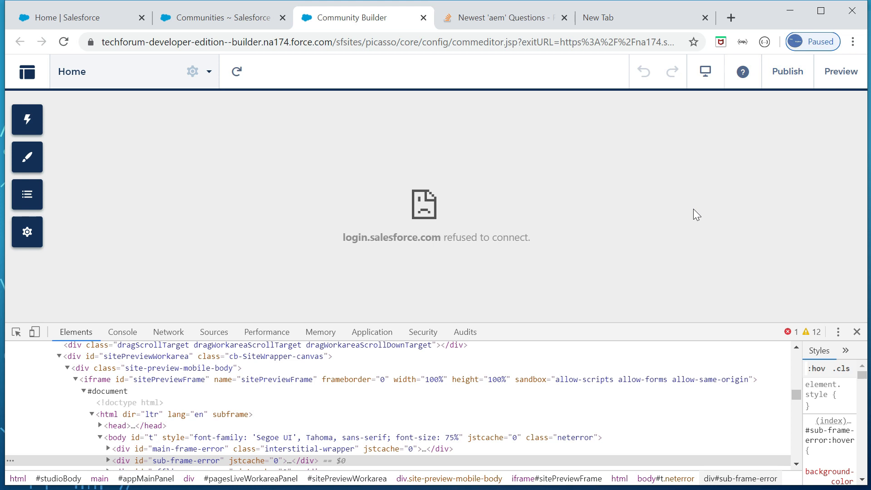
pyautogui.moveTo(614, 212)
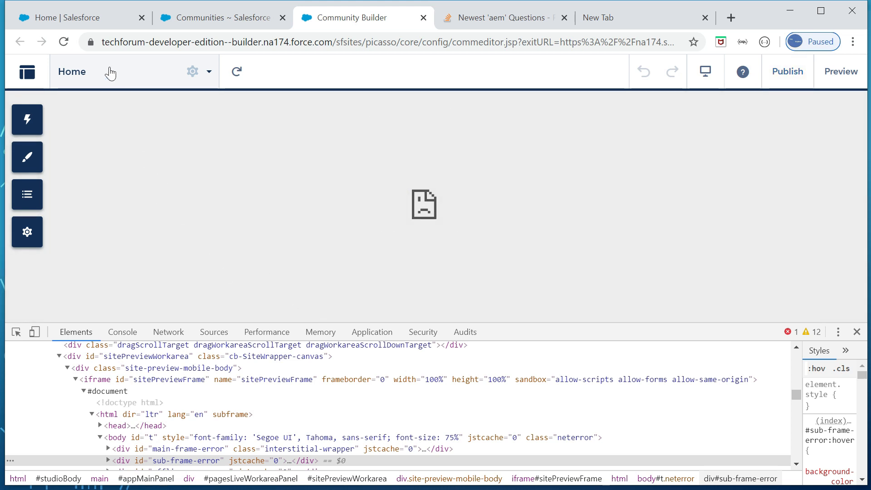
pyautogui.moveTo(51, 18)
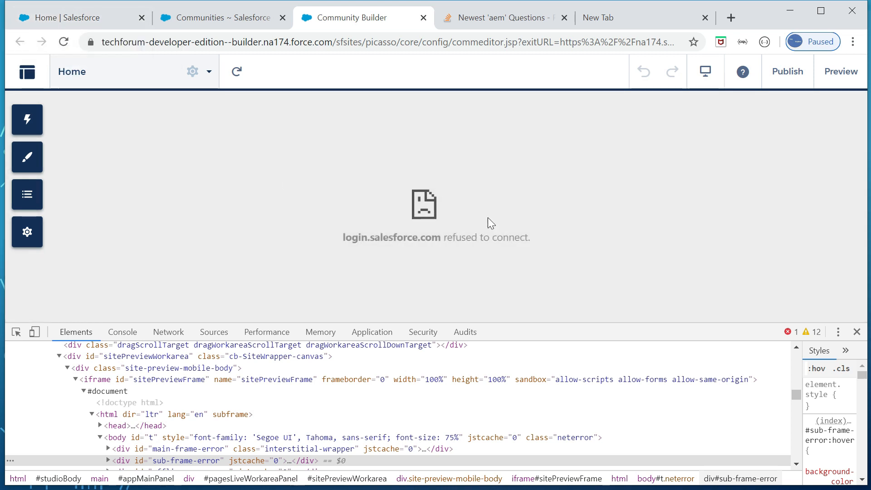
pyautogui.moveTo(272, 89)
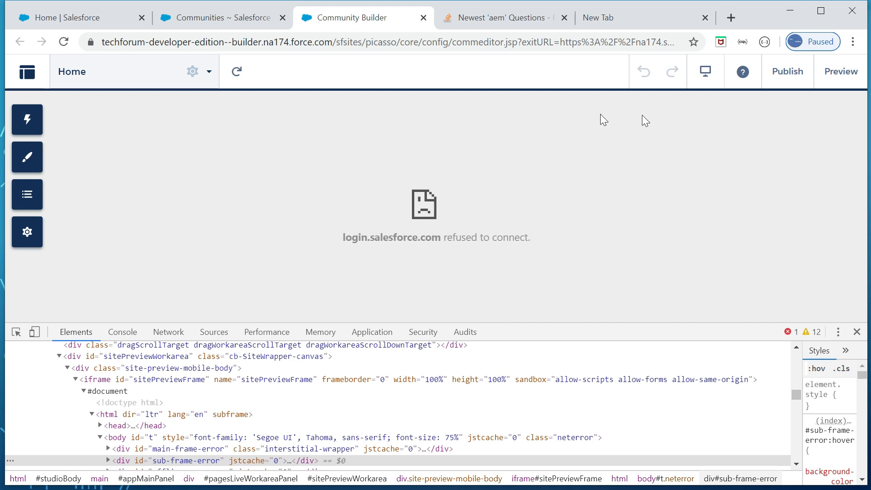
pyautogui.moveTo(191, 140)
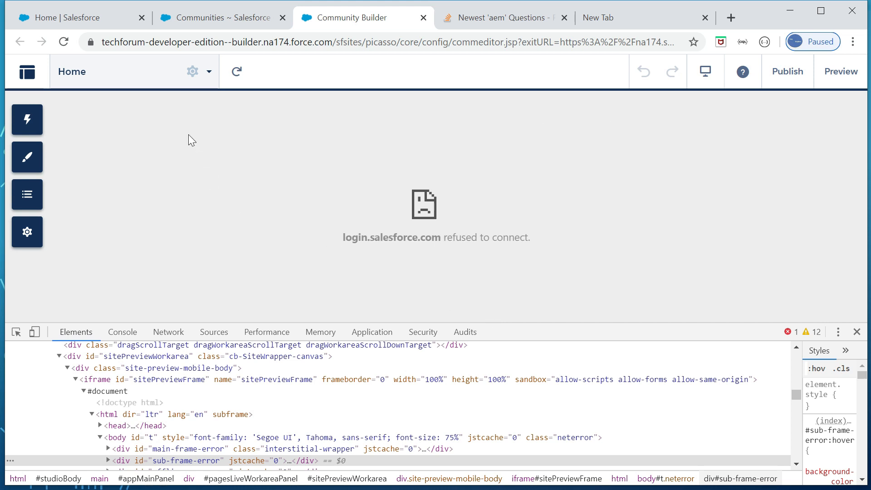
pyautogui.moveTo(836, 185)
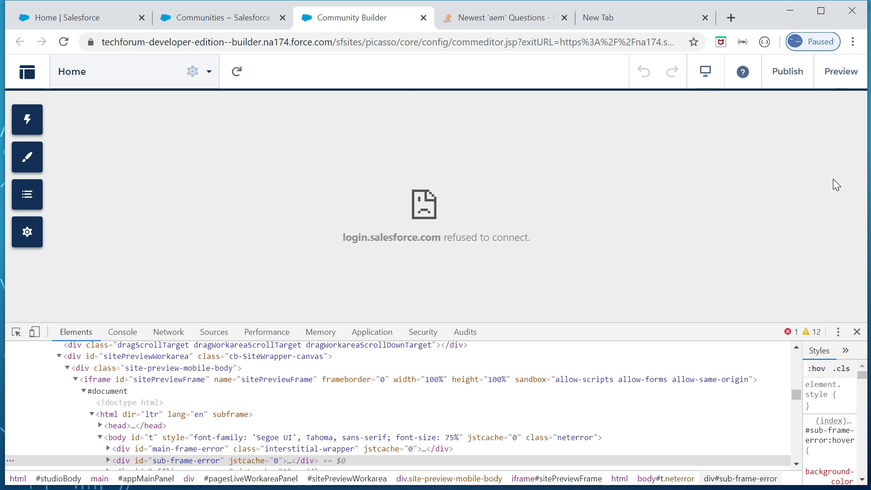
pyautogui.moveTo(385, 178)
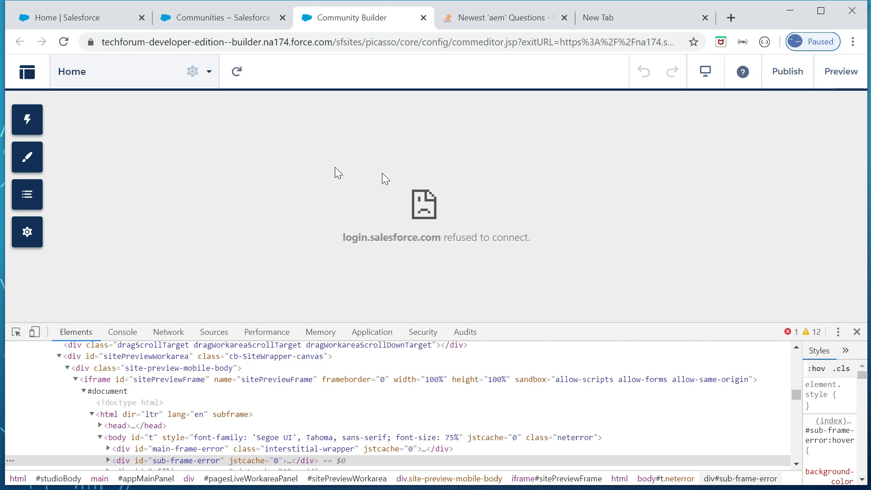
pyautogui.moveTo(276, 207)
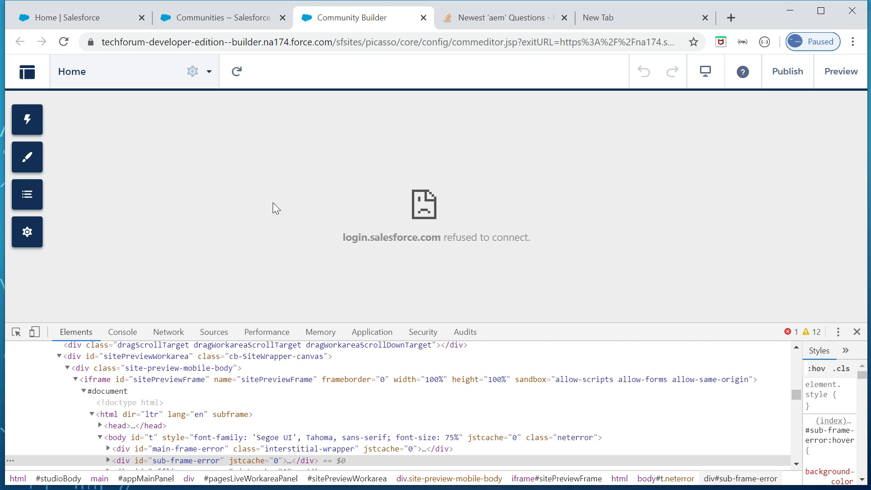
pyautogui.moveTo(401, 230)
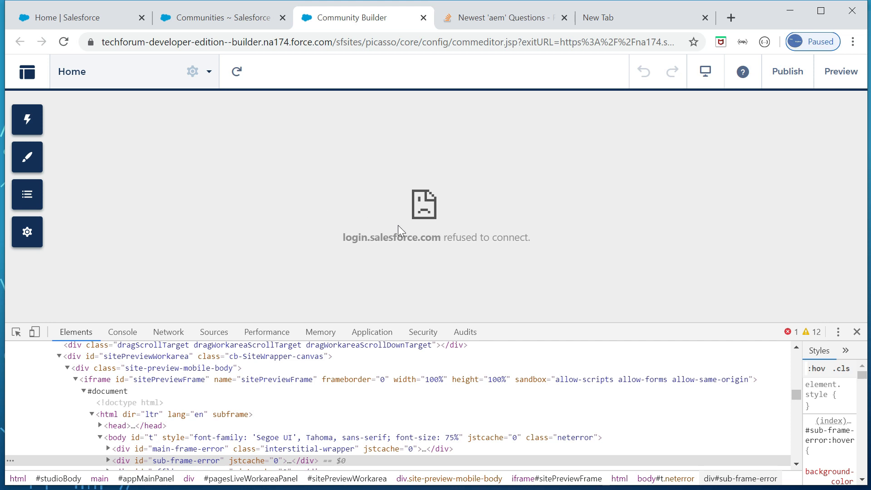
pyautogui.moveTo(358, 254)
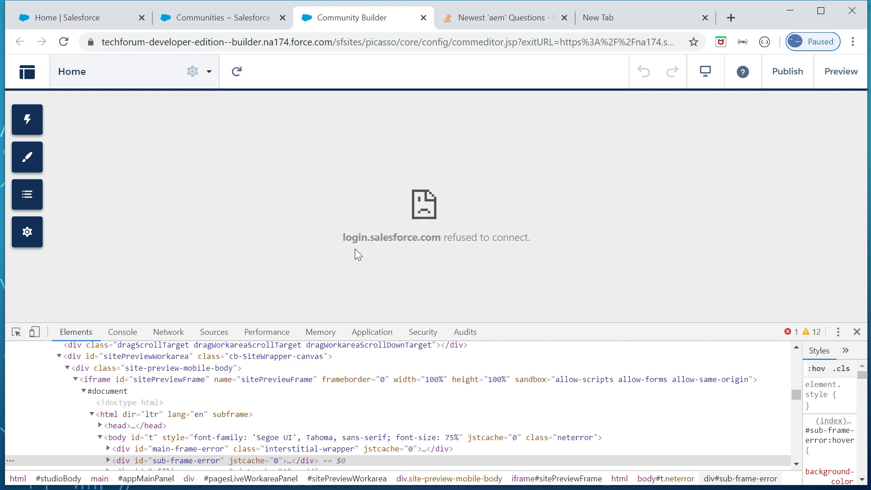
pyautogui.moveTo(441, 251)
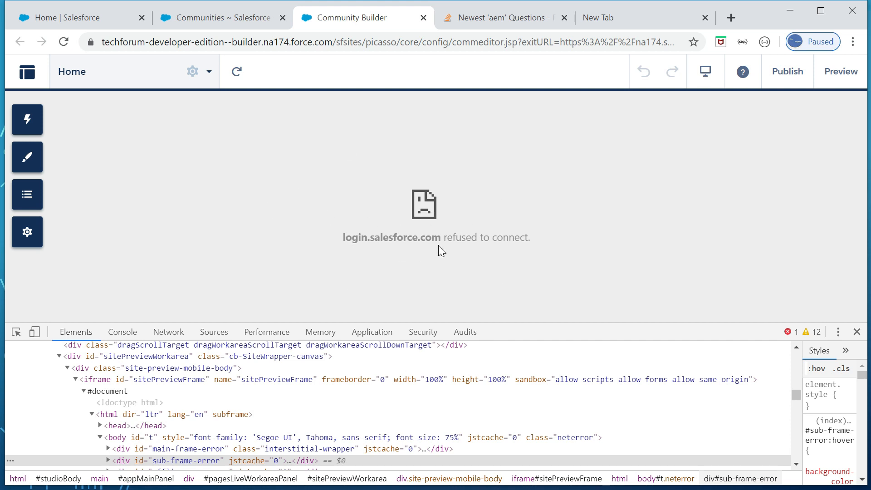
pyautogui.moveTo(235, 176)
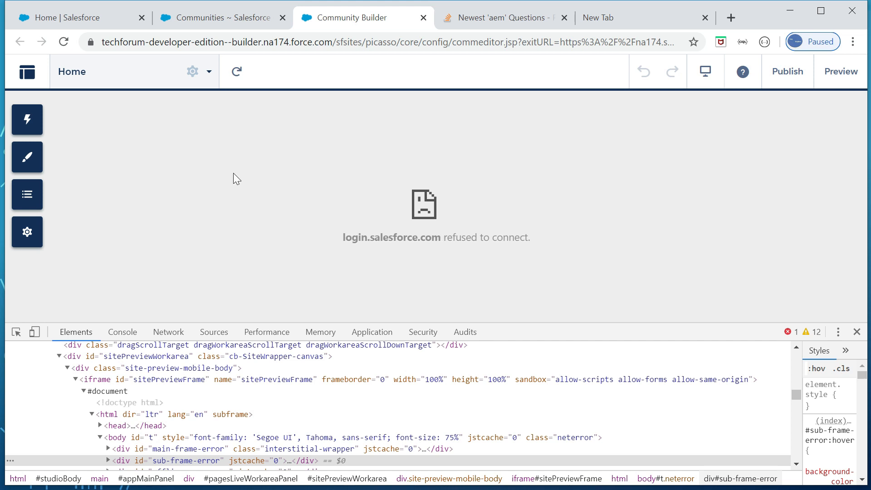
pyautogui.moveTo(216, 126)
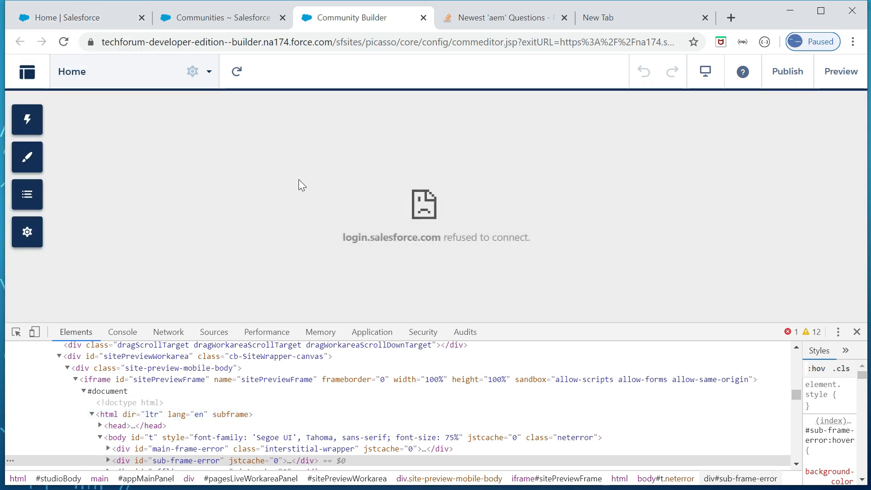
pyautogui.moveTo(137, 176)
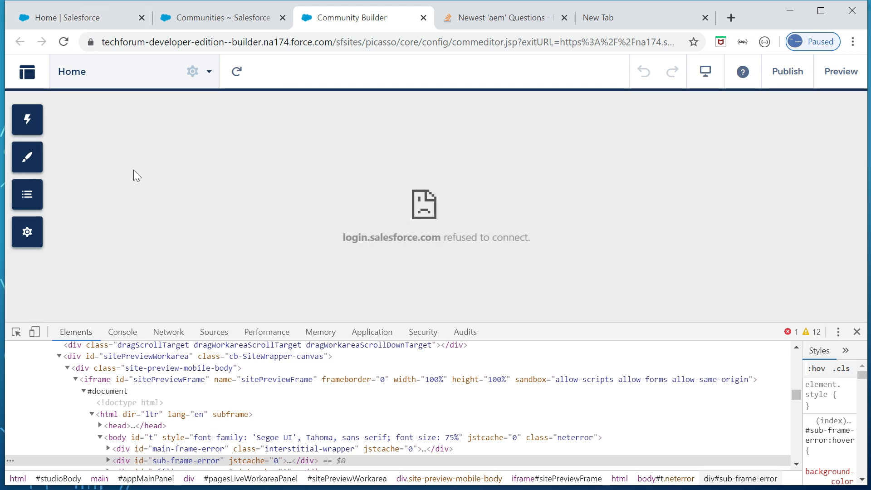
pyautogui.moveTo(302, 236)
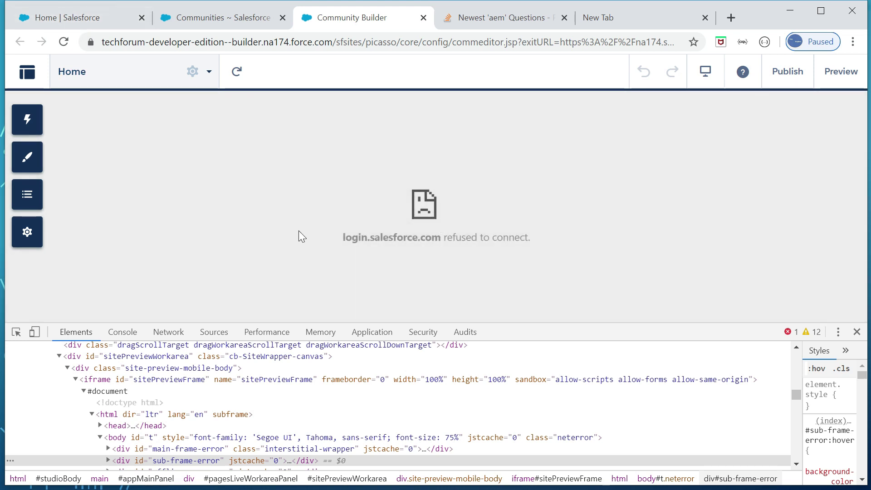
pyautogui.moveTo(349, 272)
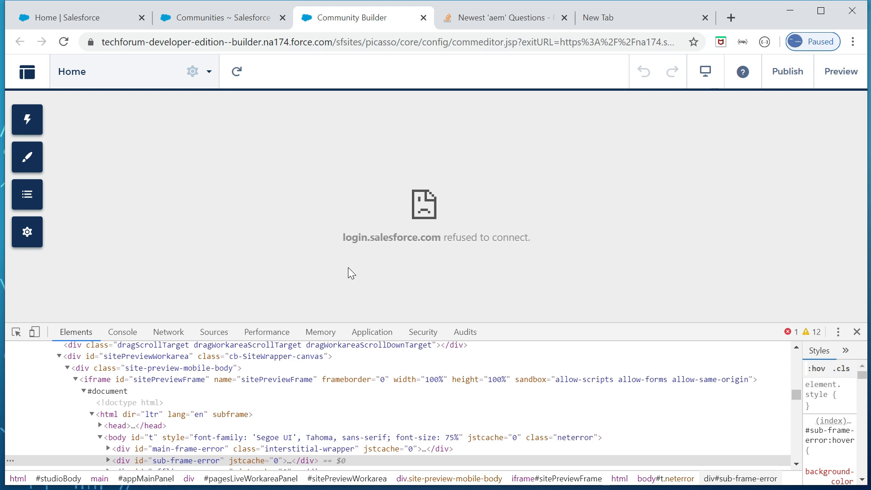
pyautogui.moveTo(443, 210)
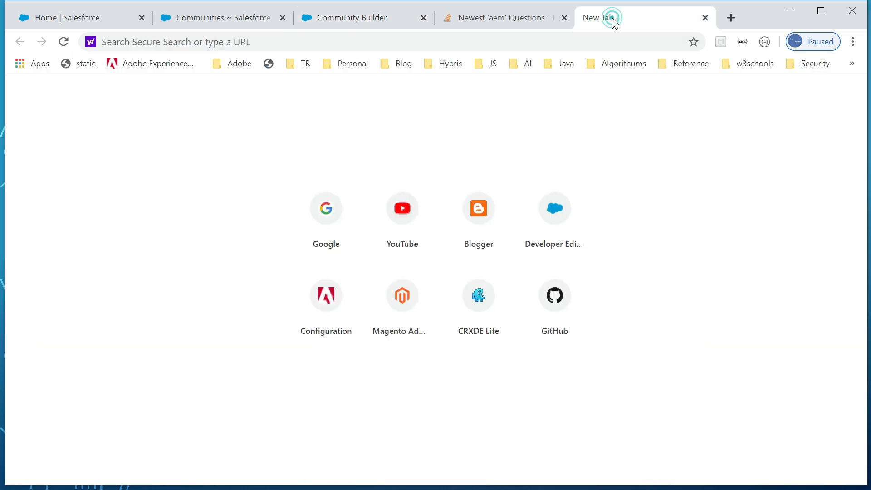
# - View the SameSite by default cookies flag in chrome://flags, leaving it Enabled
pyautogui.write('ch')
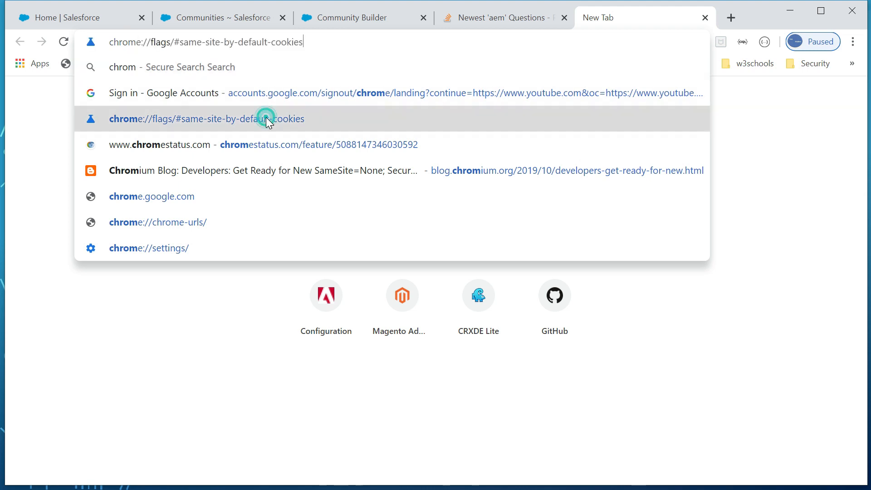
pyautogui.click(267, 119)
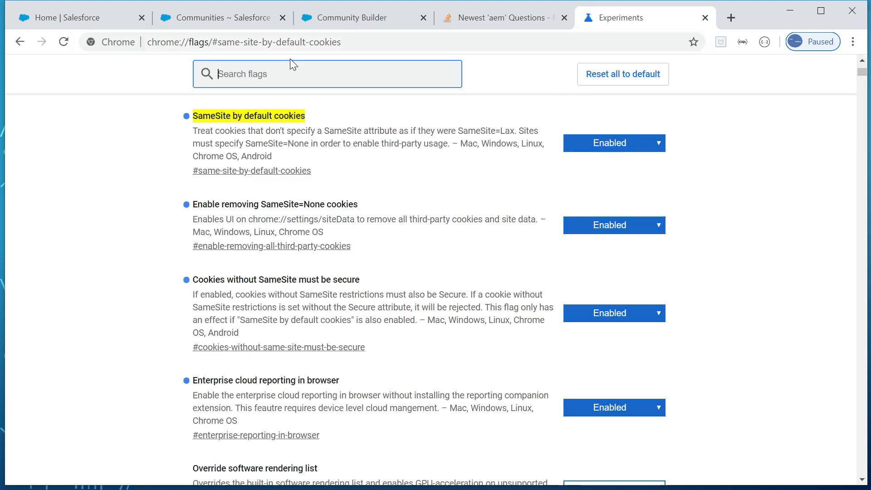
pyautogui.moveTo(140, 124)
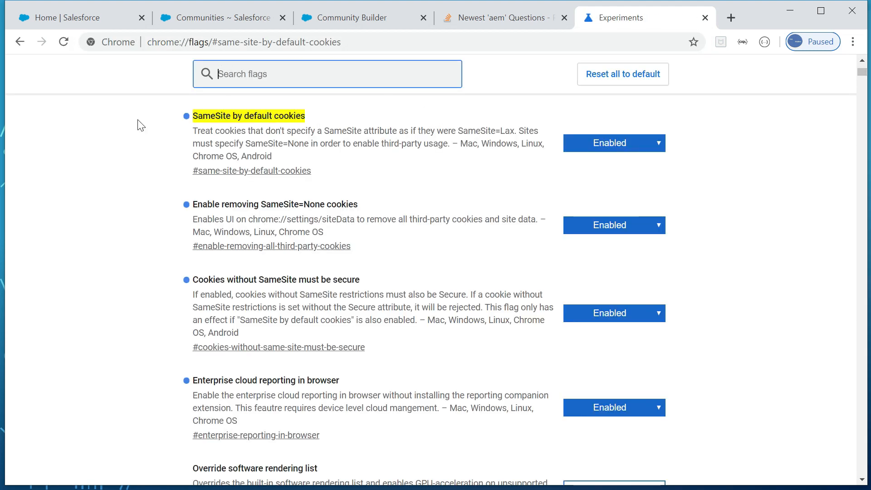
pyautogui.moveTo(658, 304)
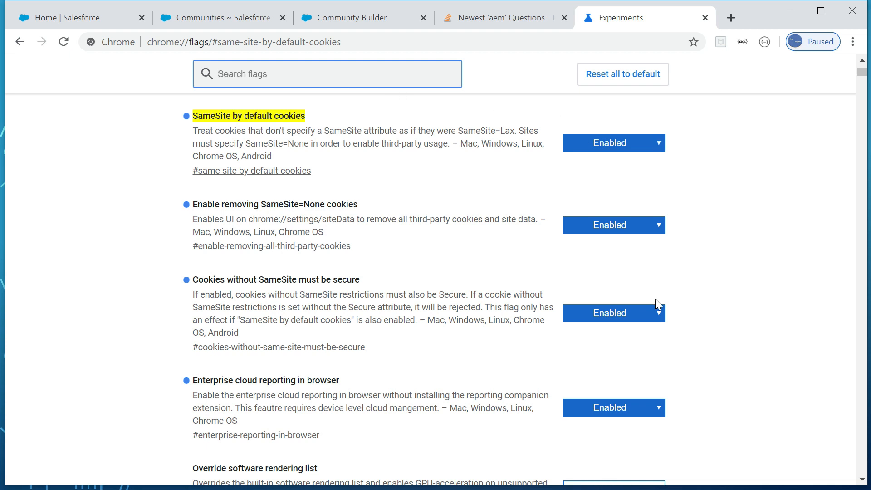
pyautogui.moveTo(226, 101)
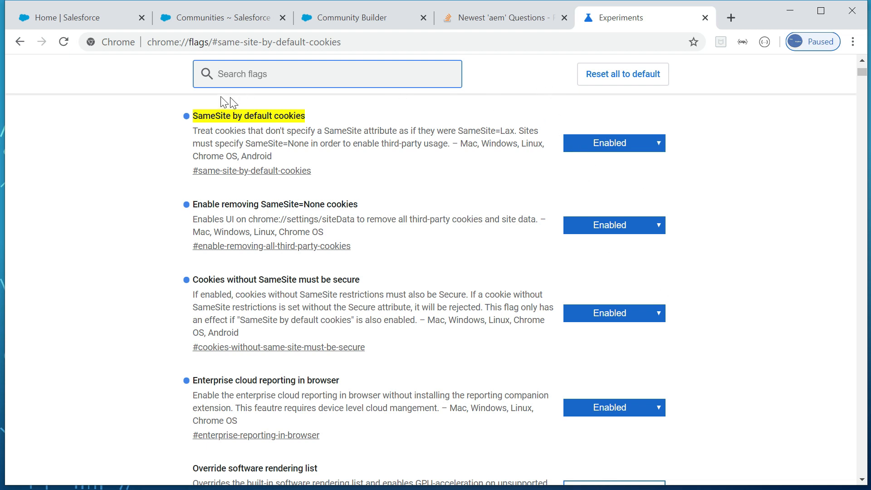
pyautogui.moveTo(508, 130)
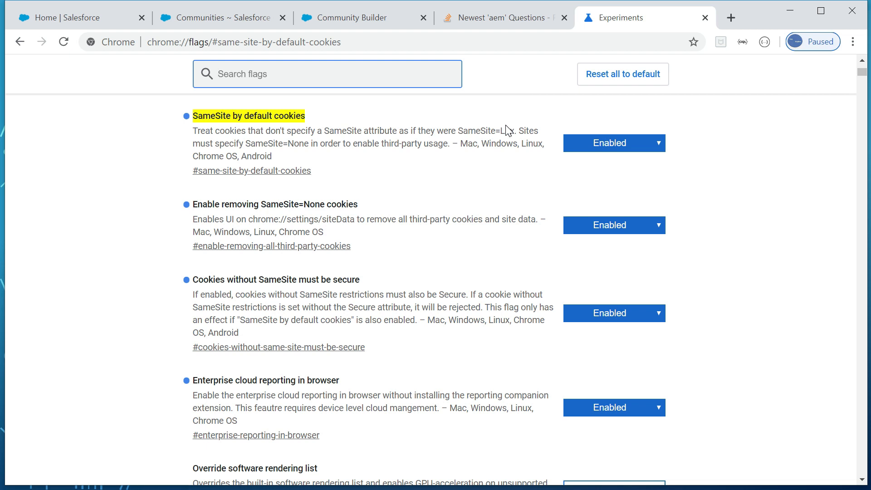
pyautogui.moveTo(517, 211)
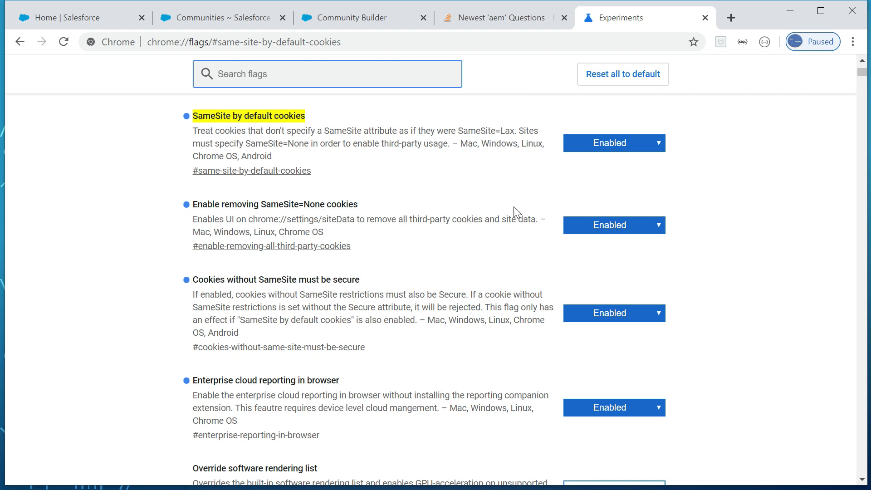
pyautogui.click(615, 143)
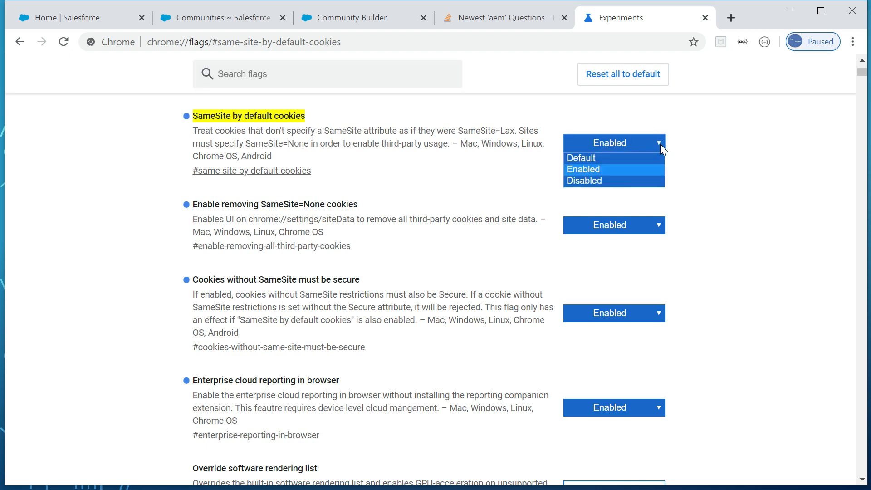
pyautogui.click(583, 169)
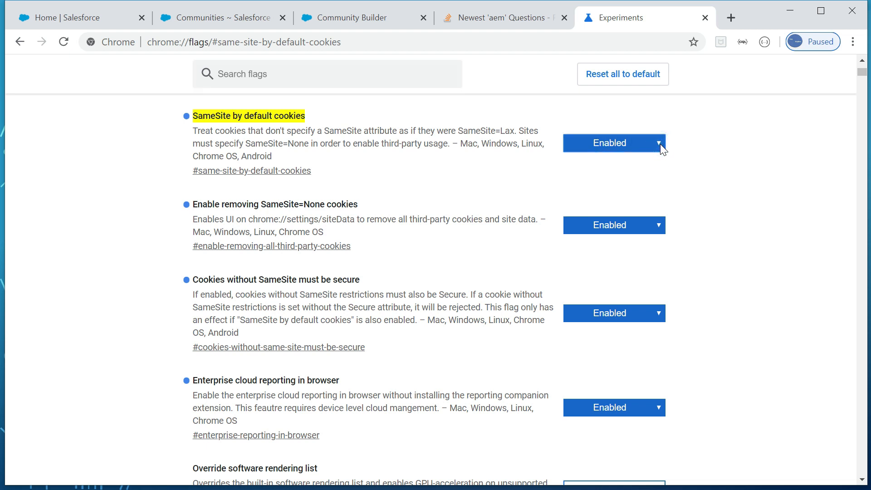
pyautogui.moveTo(628, 230)
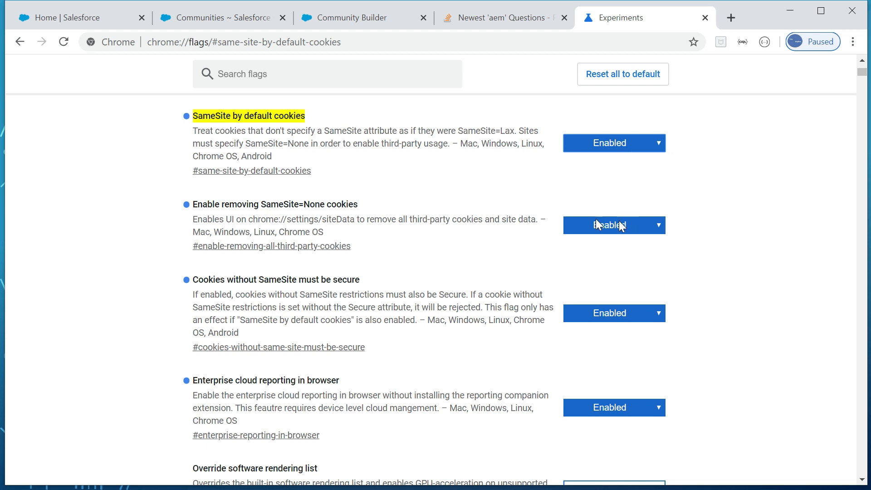
pyautogui.moveTo(620, 227)
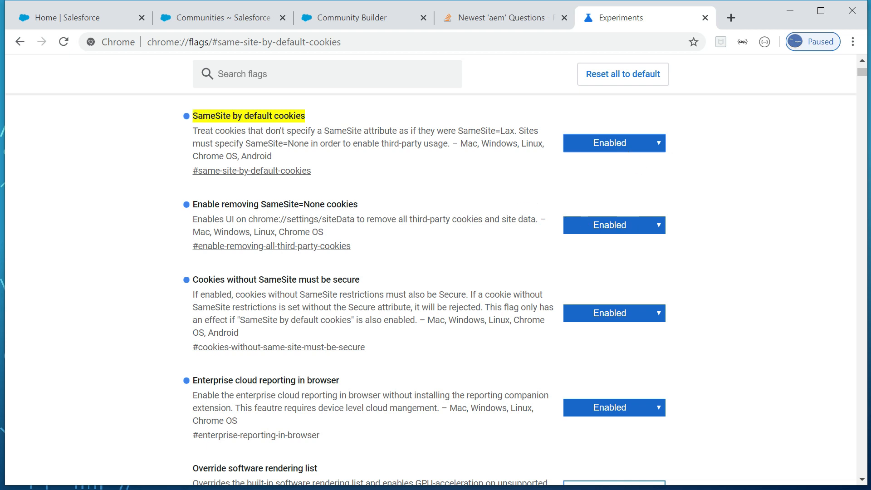
pyautogui.moveTo(419, 212)
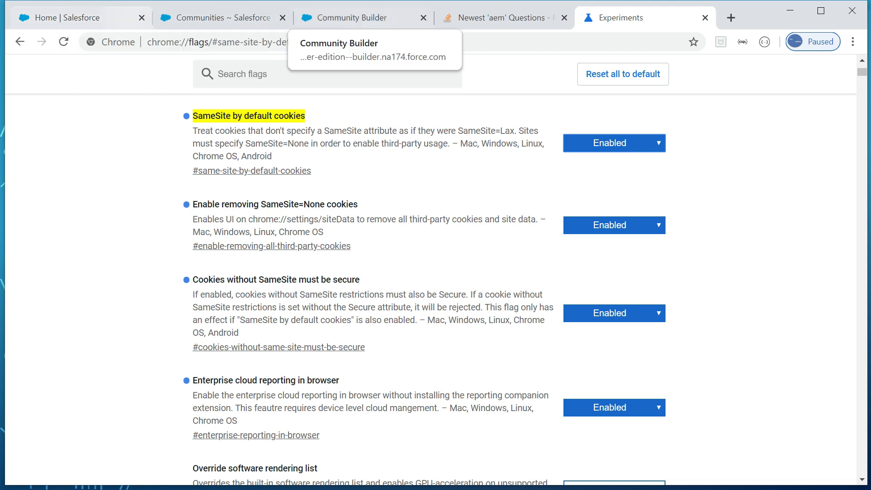
# - Set SameSite by default cookies and Cookies without SameSite must be secure to Default
pyautogui.click(614, 143)
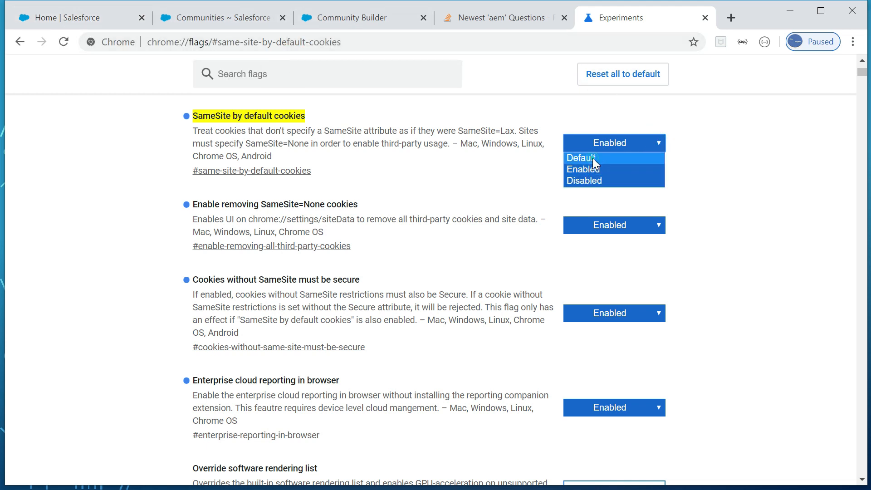
pyautogui.click(581, 158)
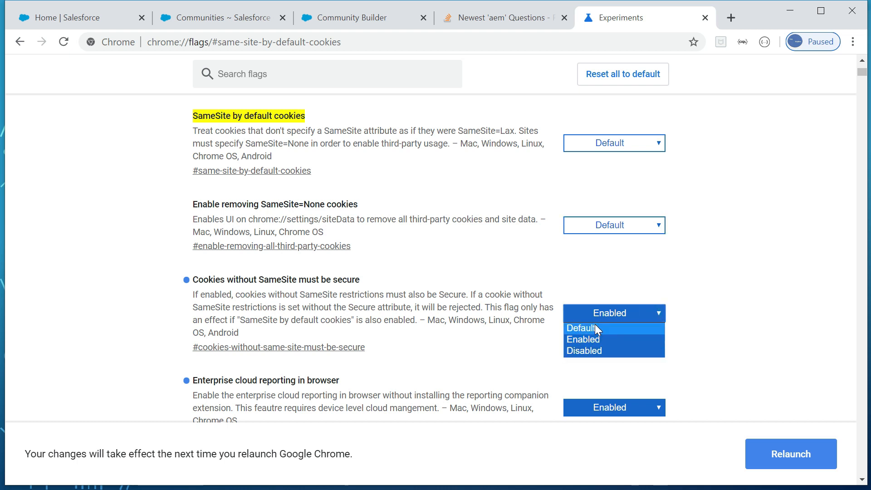
pyautogui.click(582, 328)
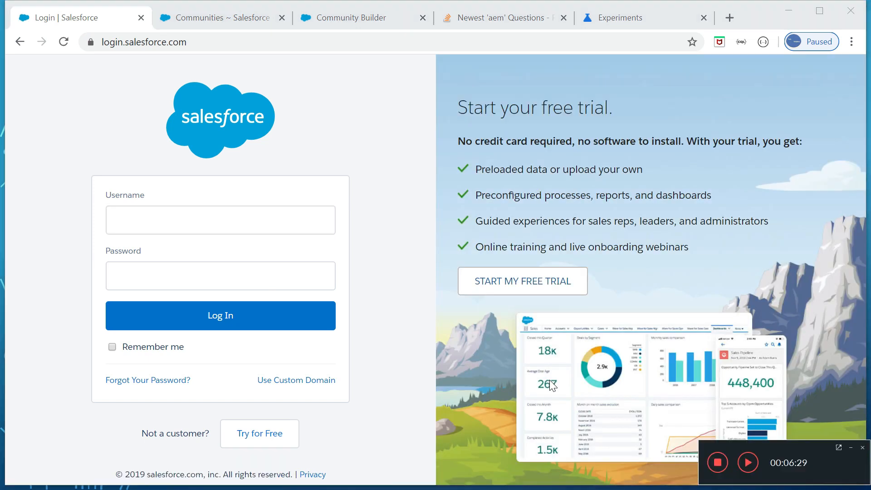
# - Log in again as 'albin' with the password to reach the Setup home page
pyautogui.click(220, 219)
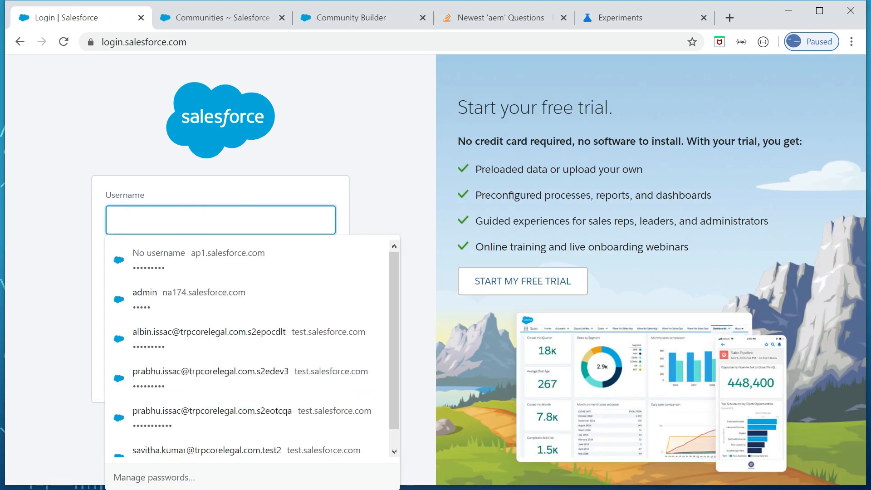
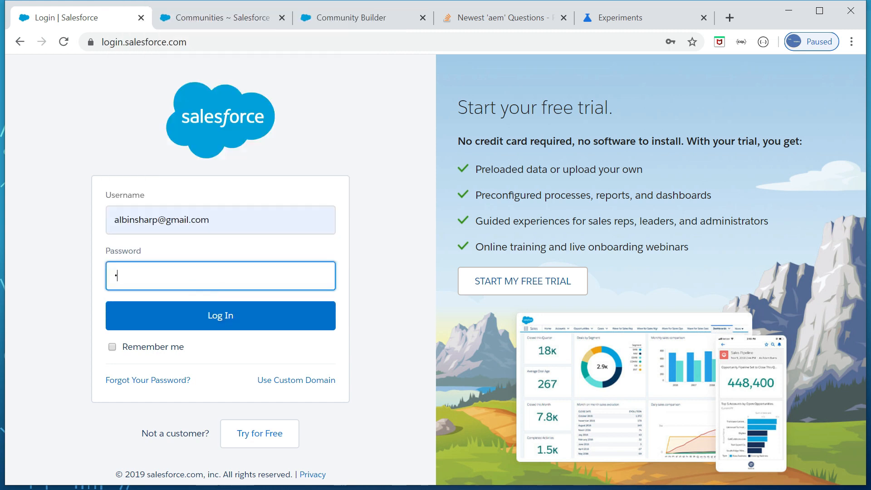
pyautogui.write('password')
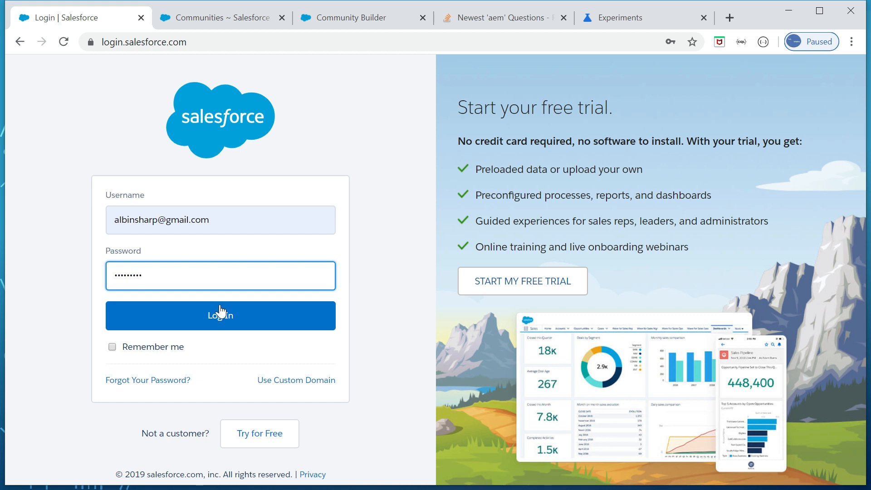
pyautogui.click(221, 315)
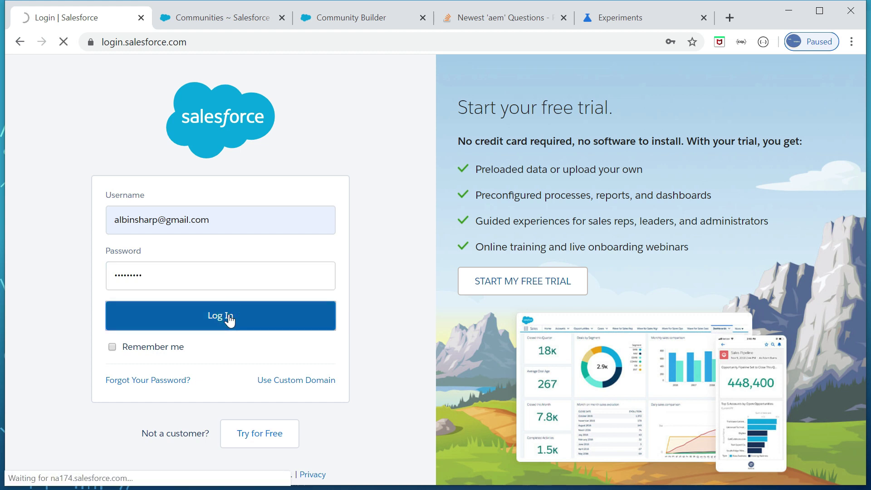
pyautogui.click(225, 315)
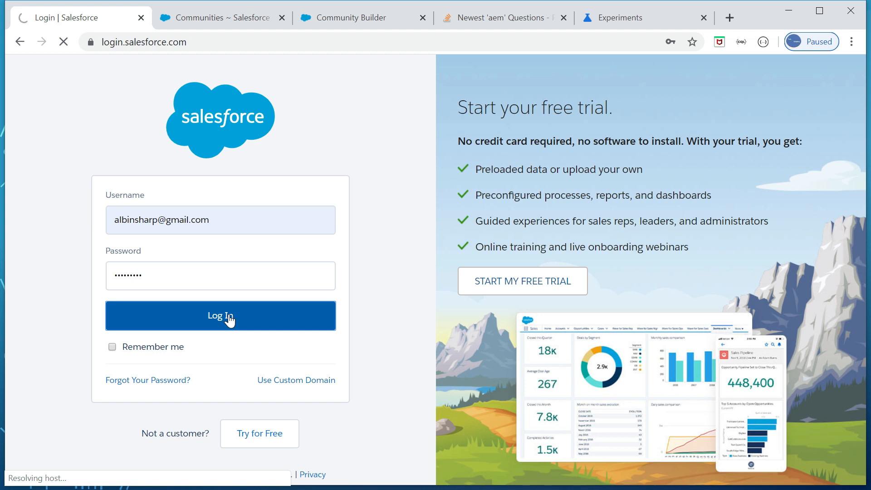
pyautogui.click(220, 315)
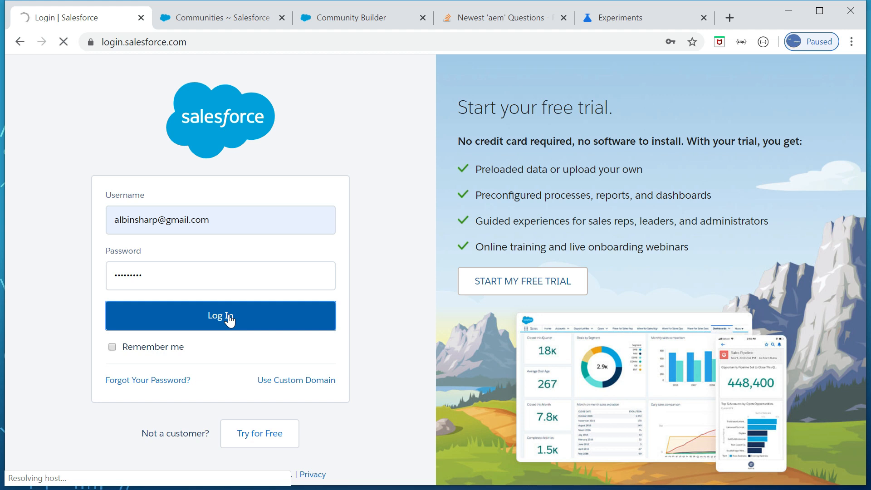
pyautogui.click(220, 316)
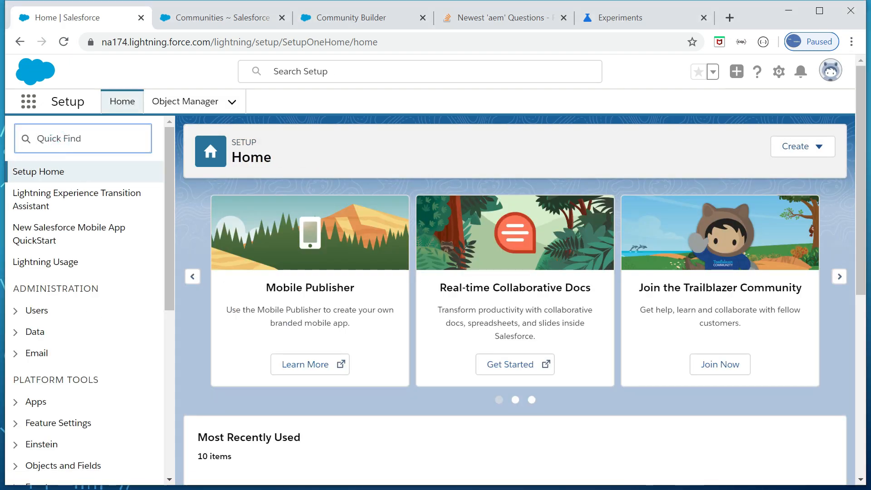
# - Find All Communities via Quick Find and launch Community Builder for the Capricorn Coffee community
pyautogui.write('comm')
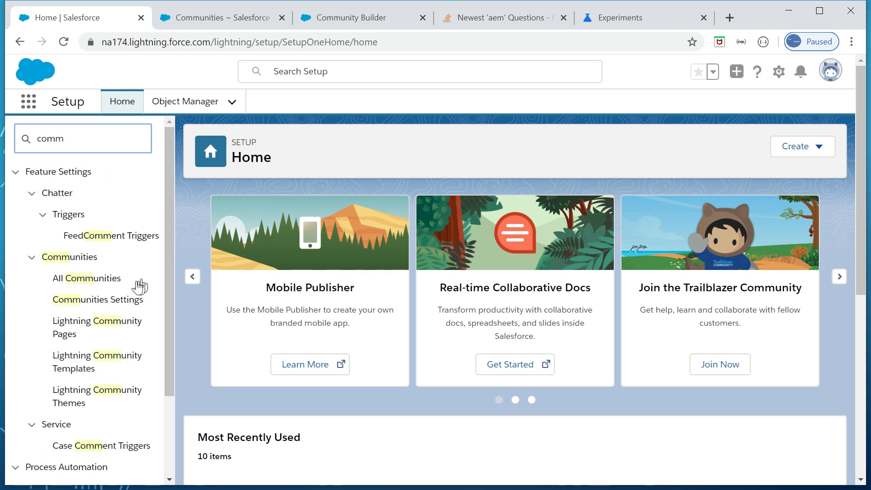
pyautogui.moveTo(87, 278)
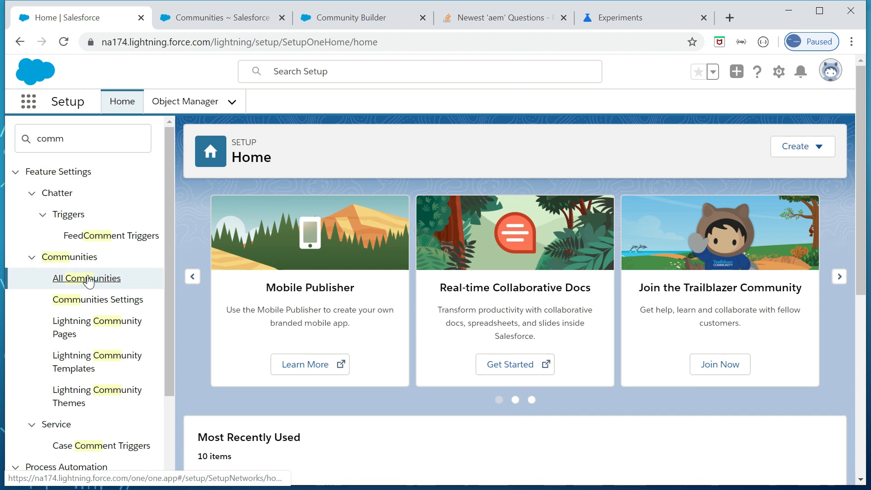
pyautogui.click(86, 278)
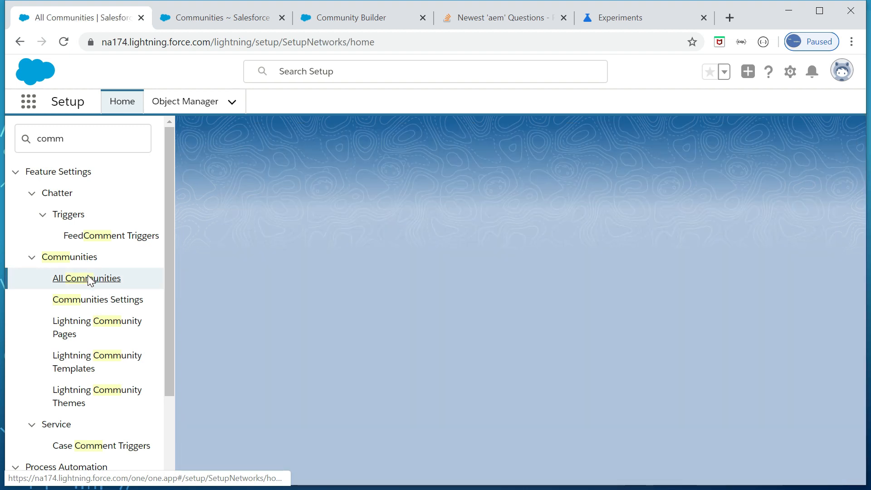
pyautogui.click(86, 278)
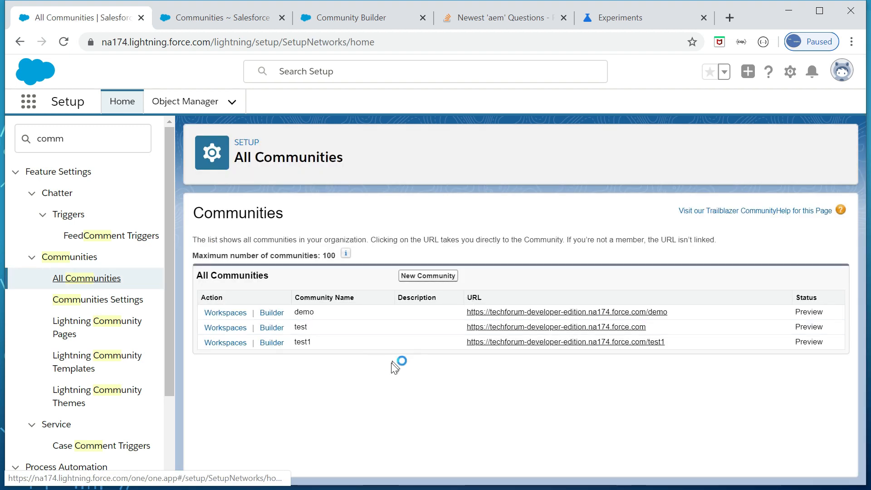
pyautogui.click(271, 312)
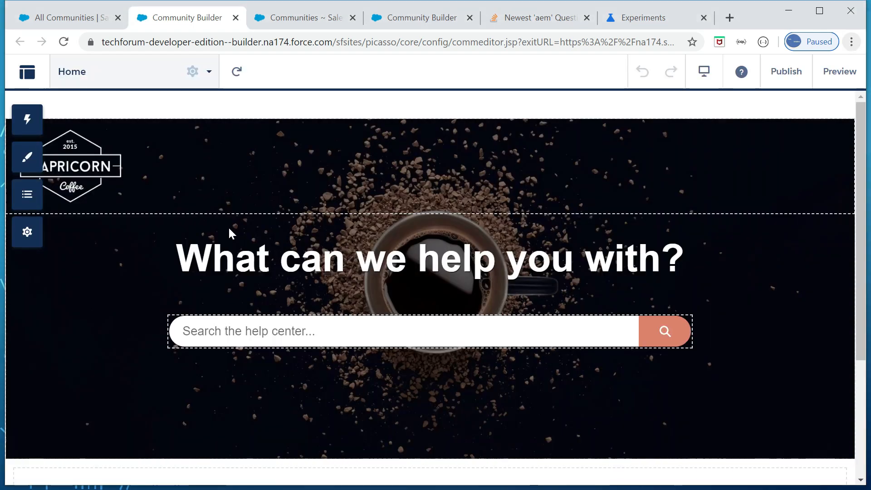
pyautogui.moveTo(865, 138)
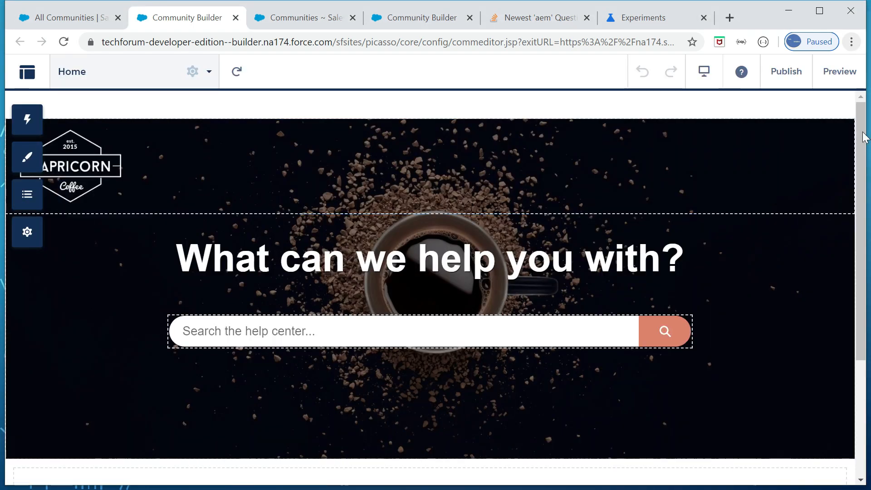
pyautogui.scroll(-3)
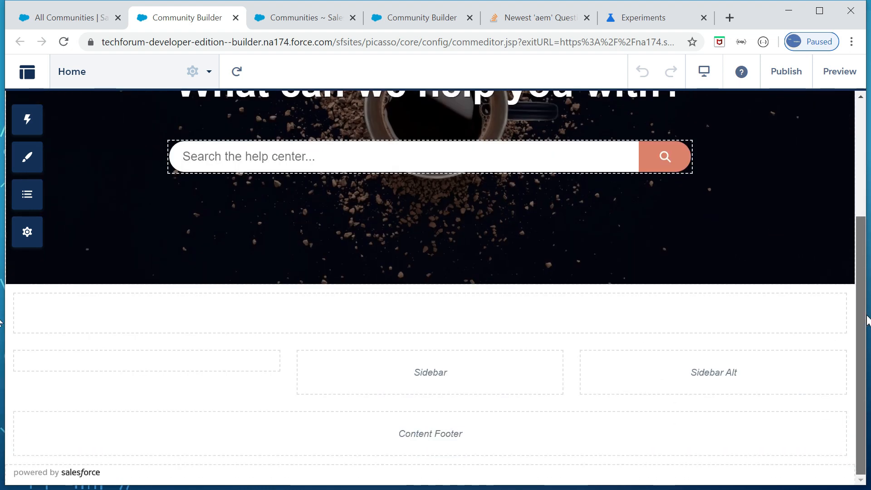